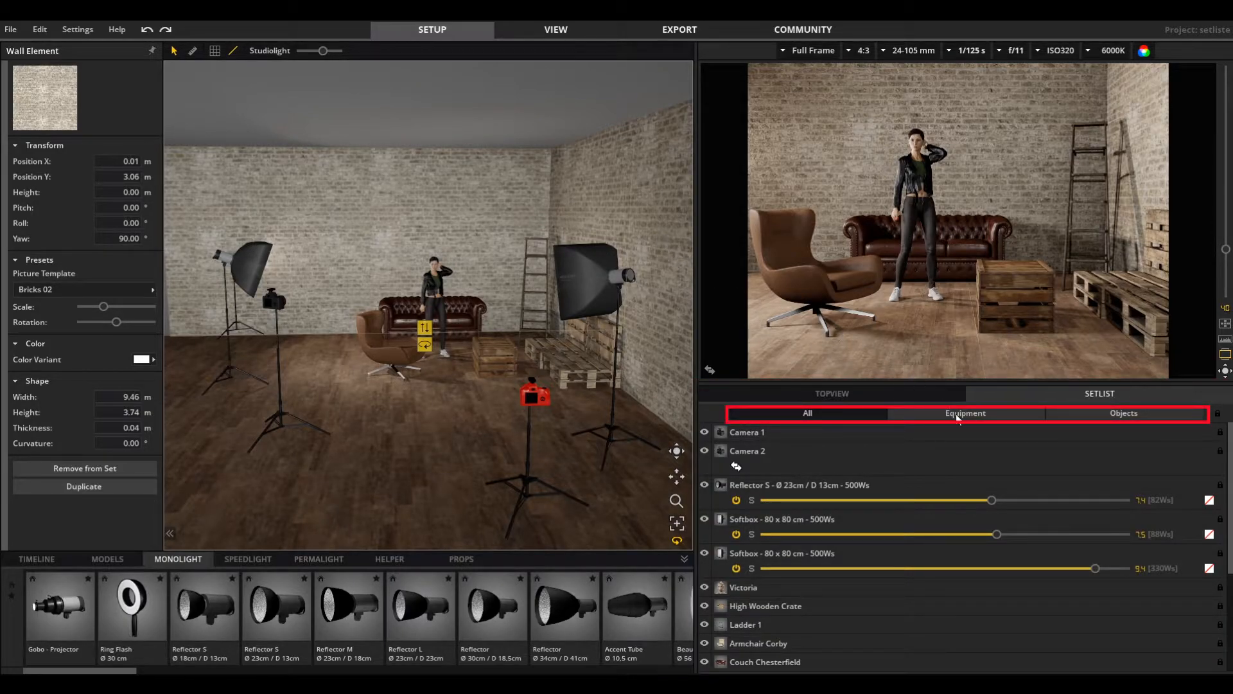
Step: Filter the Setlist to Objects, return to All, then drag Armchair Corby to a new spot
{"action": "left_click", "coordinate": [1124, 413]}
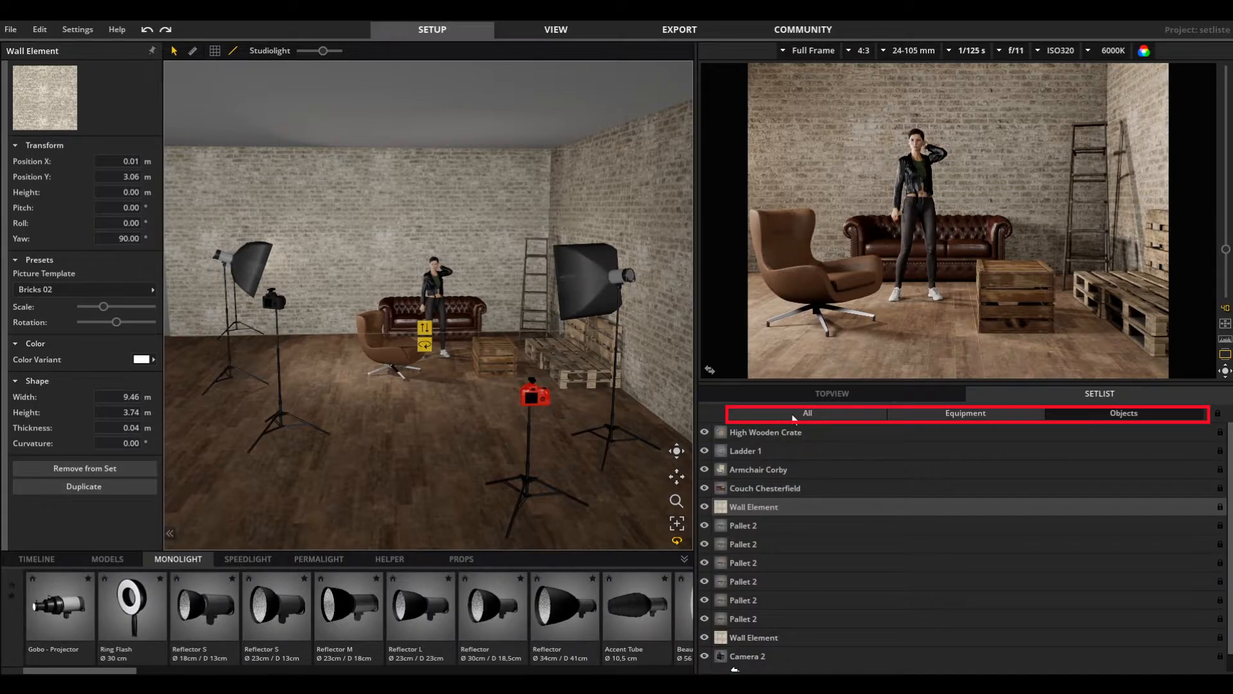
{"action": "left_click", "coordinate": [807, 413]}
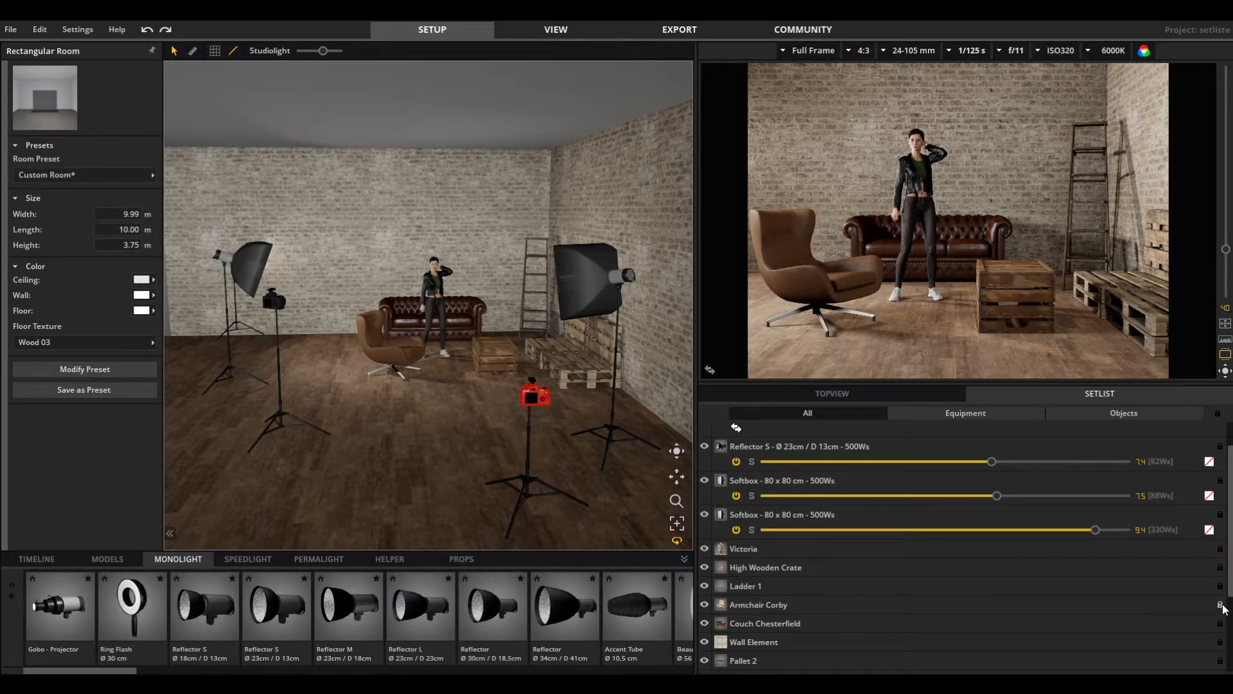
{"action": "left_click", "coordinate": [758, 603]}
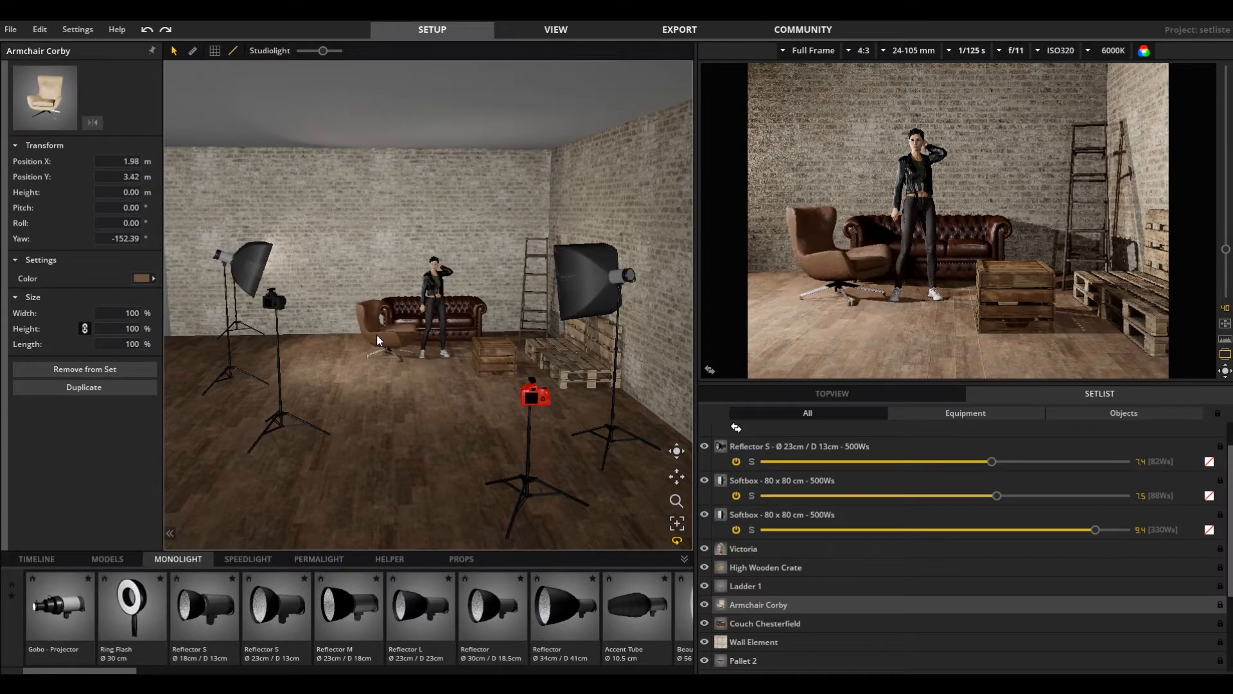
{"action": "left_click_drag", "start_coordinate": [382, 334], "coordinate": [375, 350]}
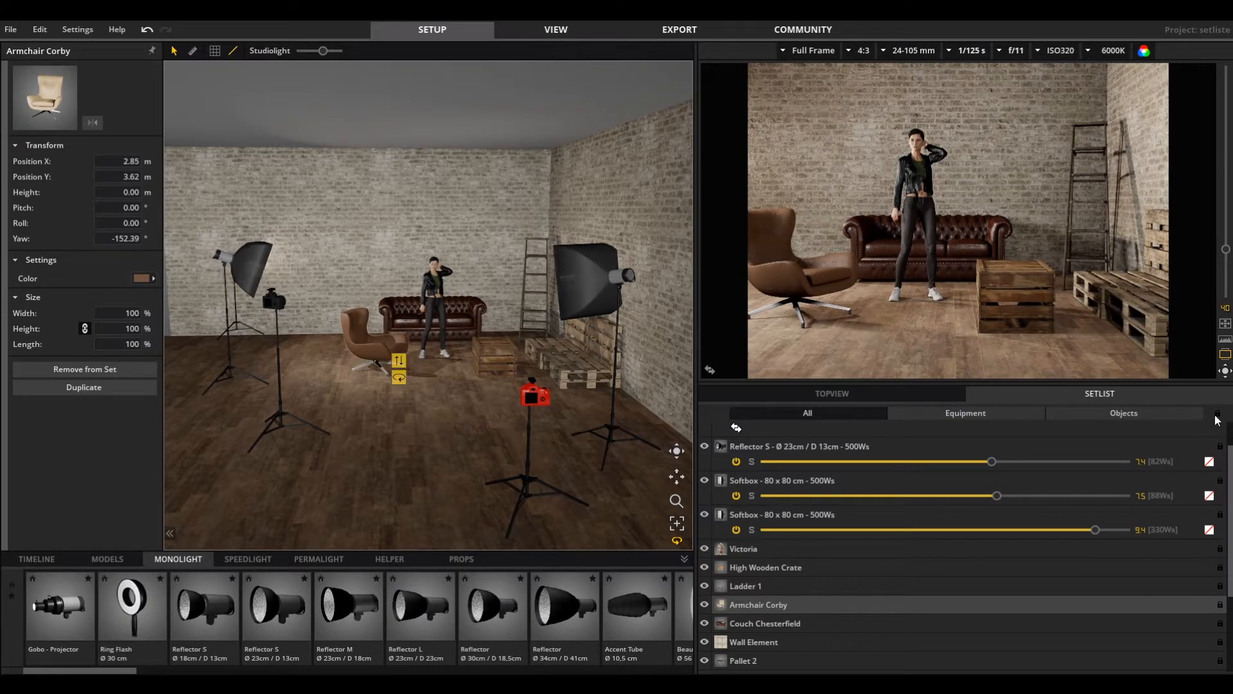
{"action": "mouse_move", "coordinate": [1220, 418]}
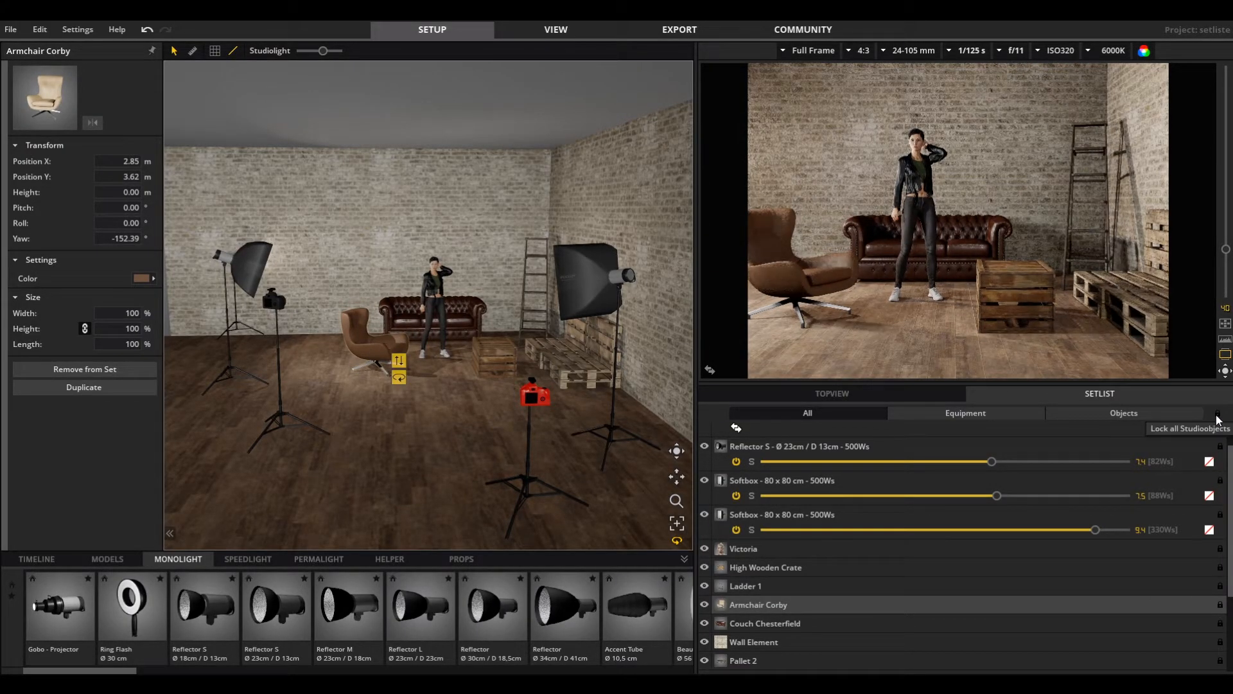
Step: Start renaming the Armchair Corby Setlist entry to 'Chair'
{"action": "double_click", "coordinate": [757, 604]}
{"action": "type", "text": "Chair"}
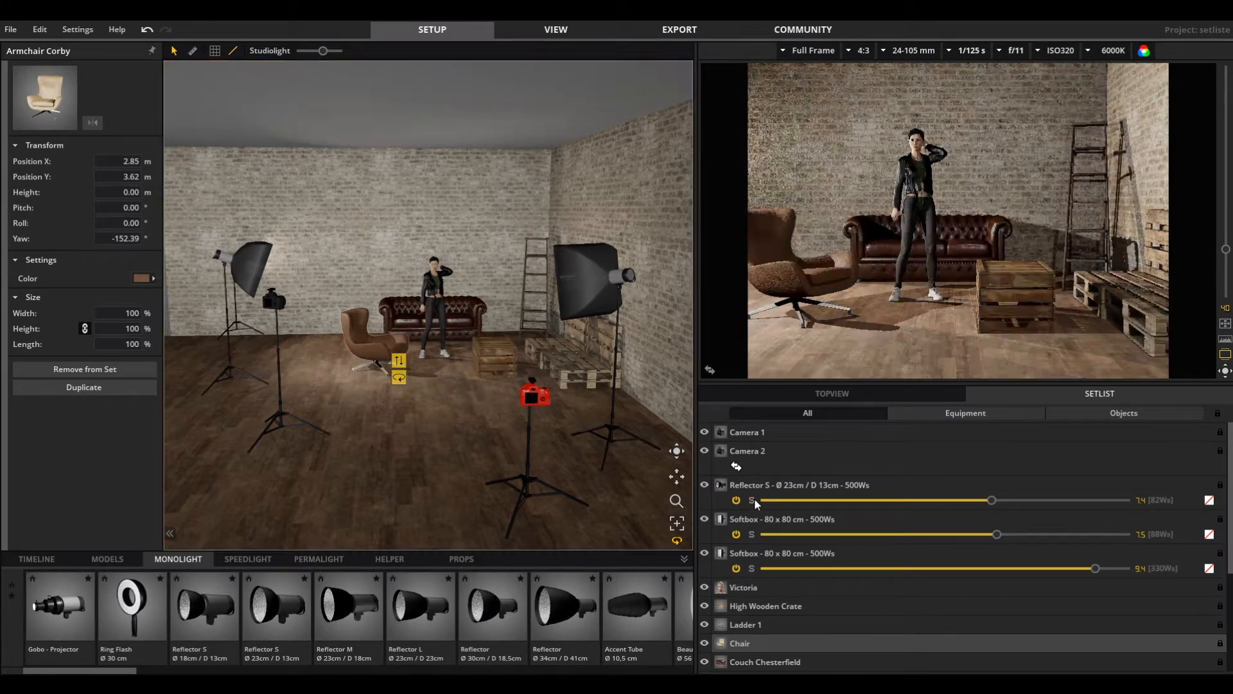
Step: Set Reflector S flash power to 5.9 and give the softbox a teal Jade gel after trying Dark Blue
{"action": "left_click_drag", "start_coordinate": [989, 499], "coordinate": [763, 499]}
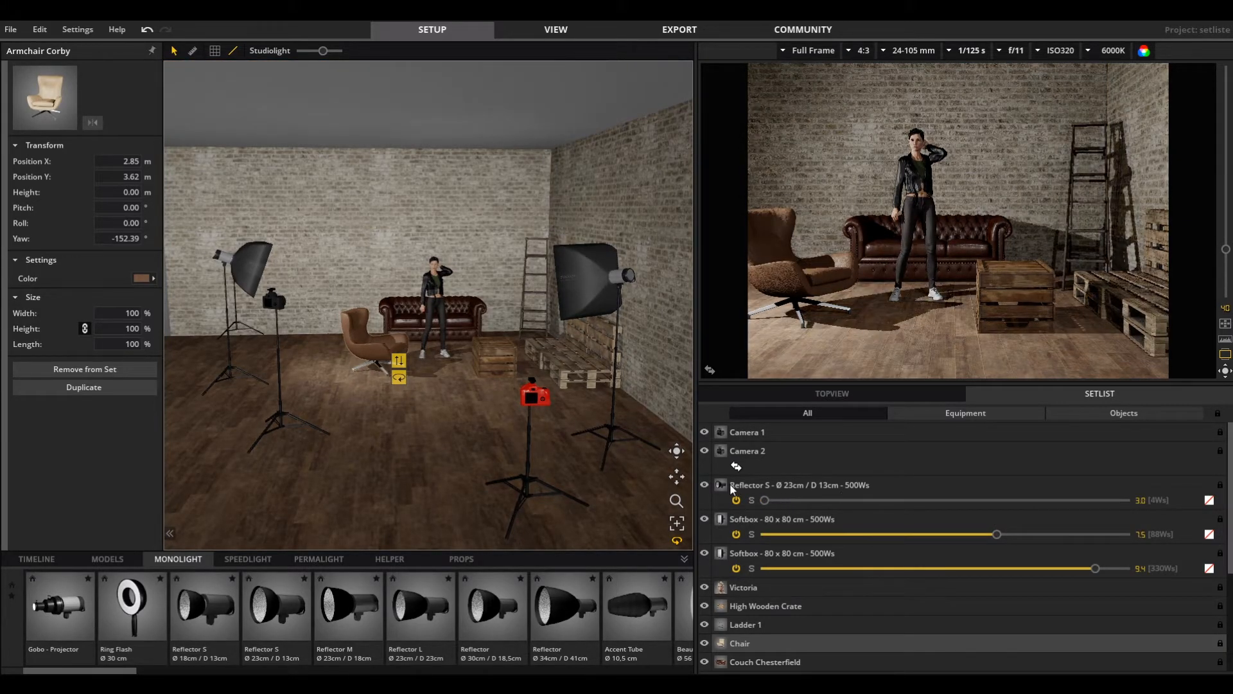
{"action": "left_click_drag", "start_coordinate": [763, 500], "coordinate": [917, 500]}
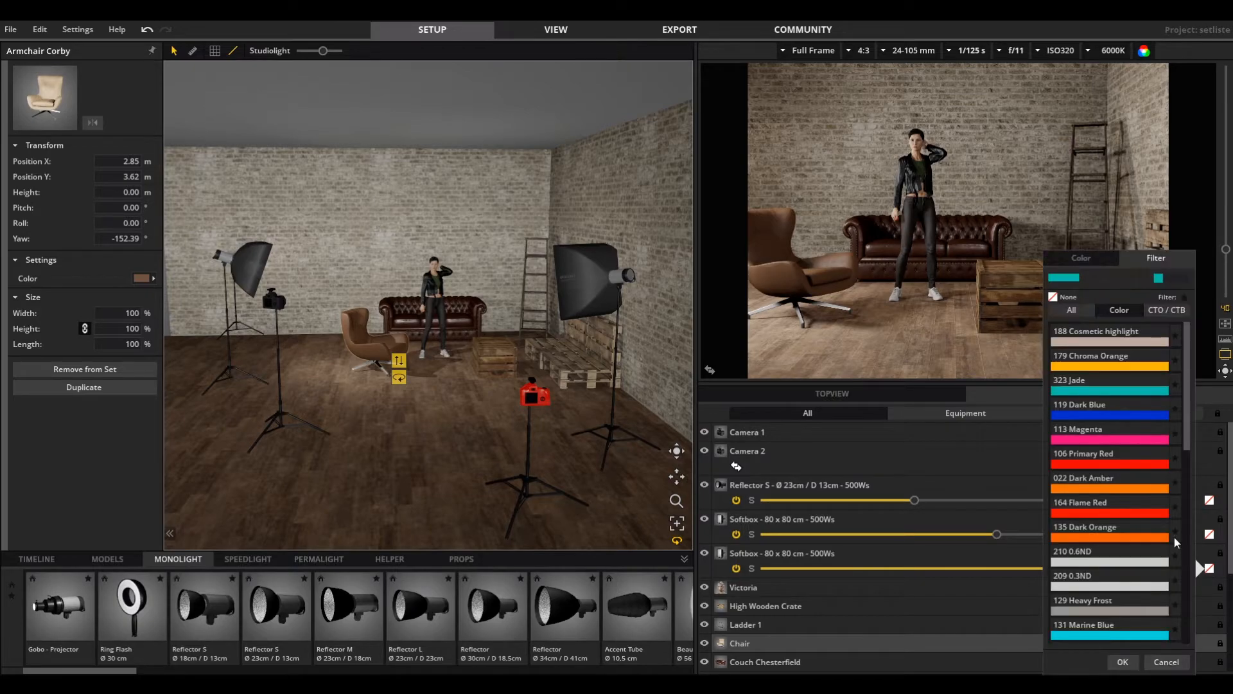
{"action": "left_click", "coordinate": [1110, 404]}
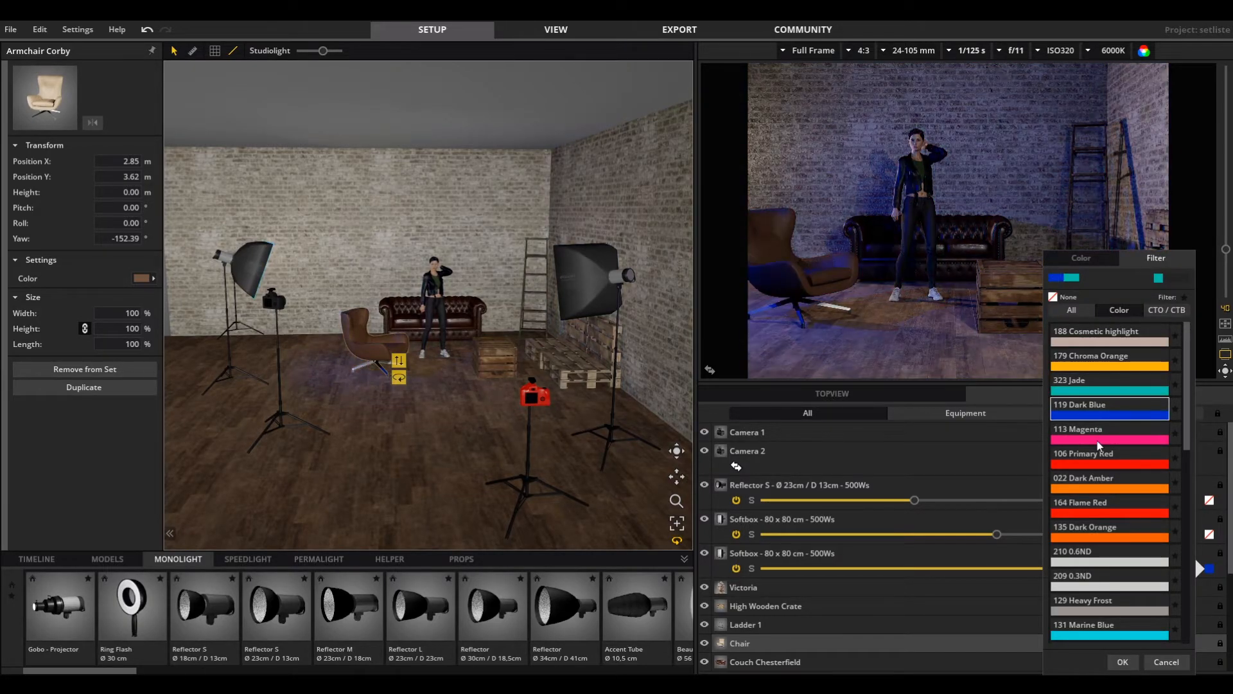
{"action": "left_click", "coordinate": [1107, 379]}
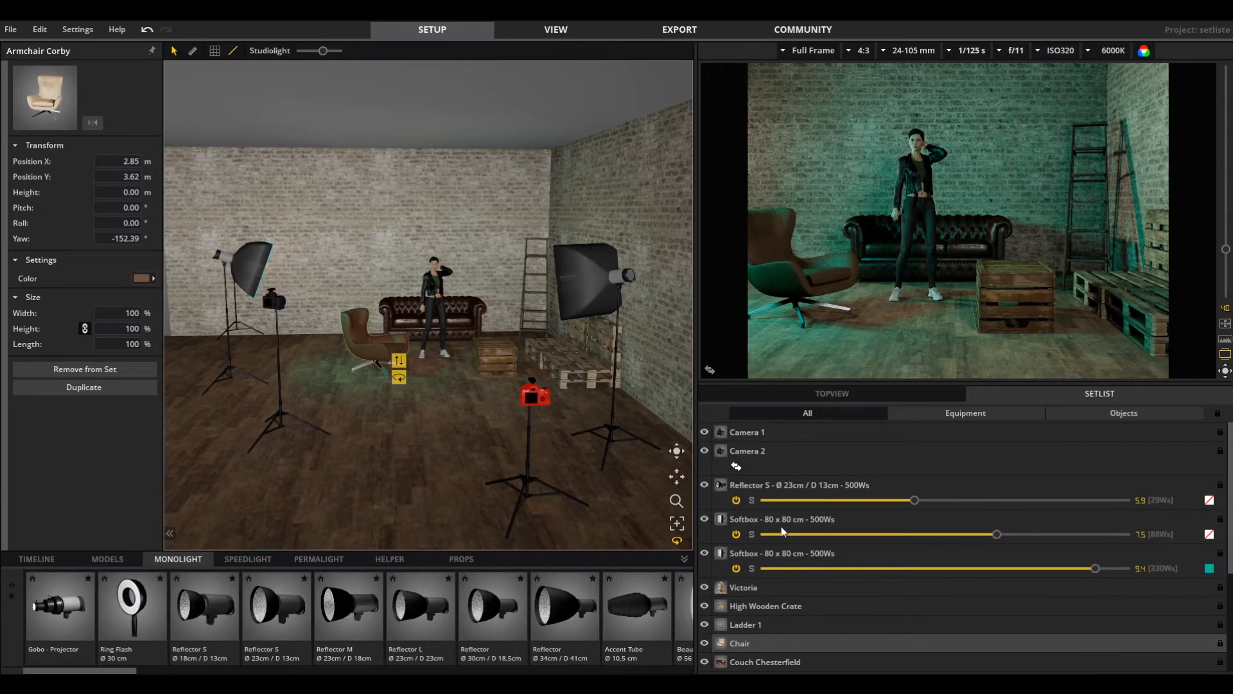
Step: Preview Camera 2's close-up, return to Camera 1, and show the props library
{"action": "left_click", "coordinate": [735, 466]}
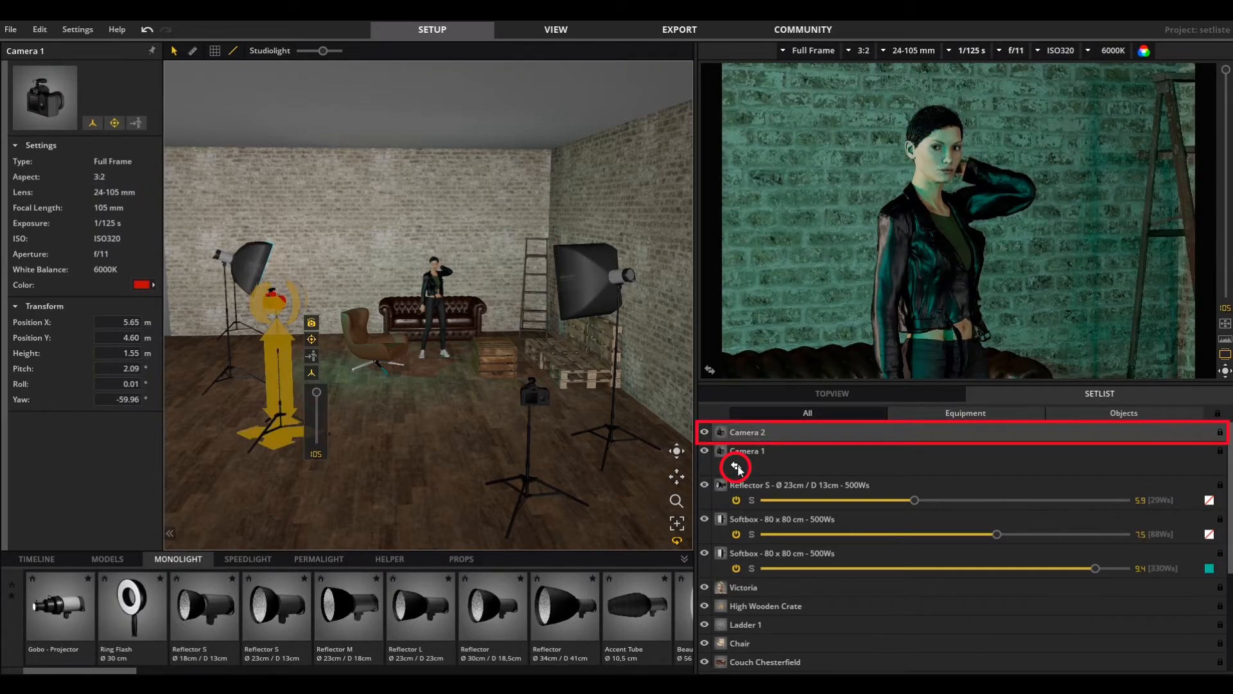
{"action": "left_click", "coordinate": [736, 468]}
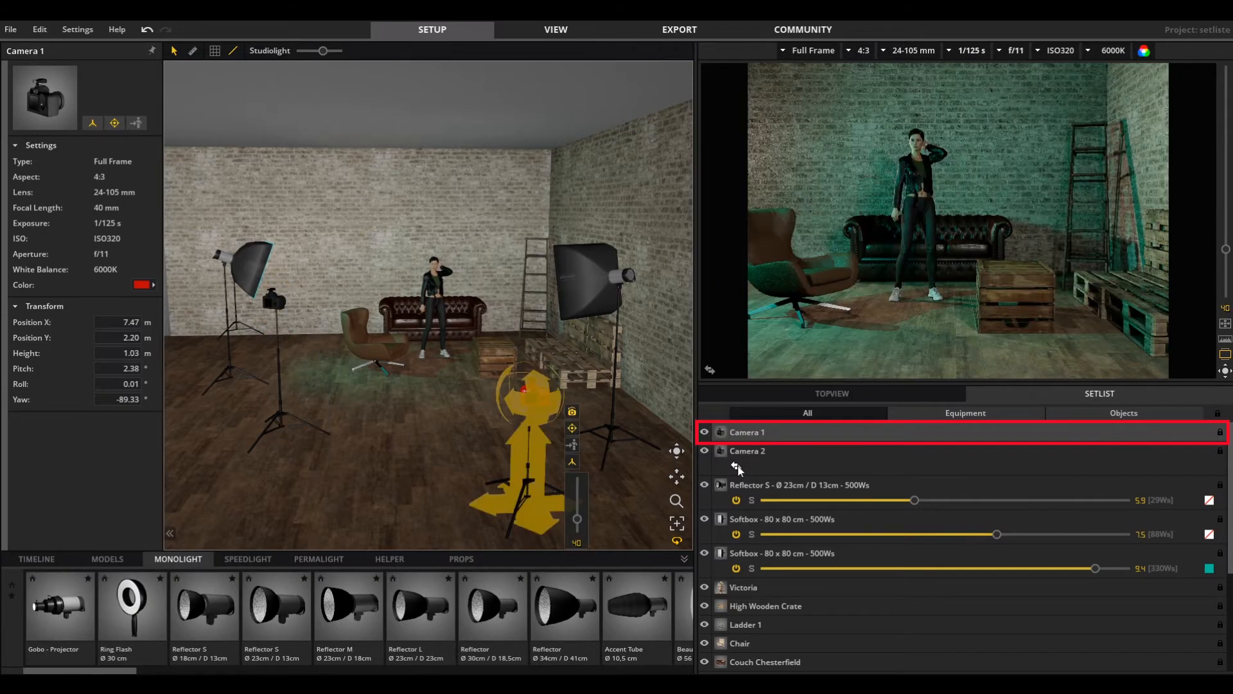
{"action": "left_click", "coordinate": [462, 559]}
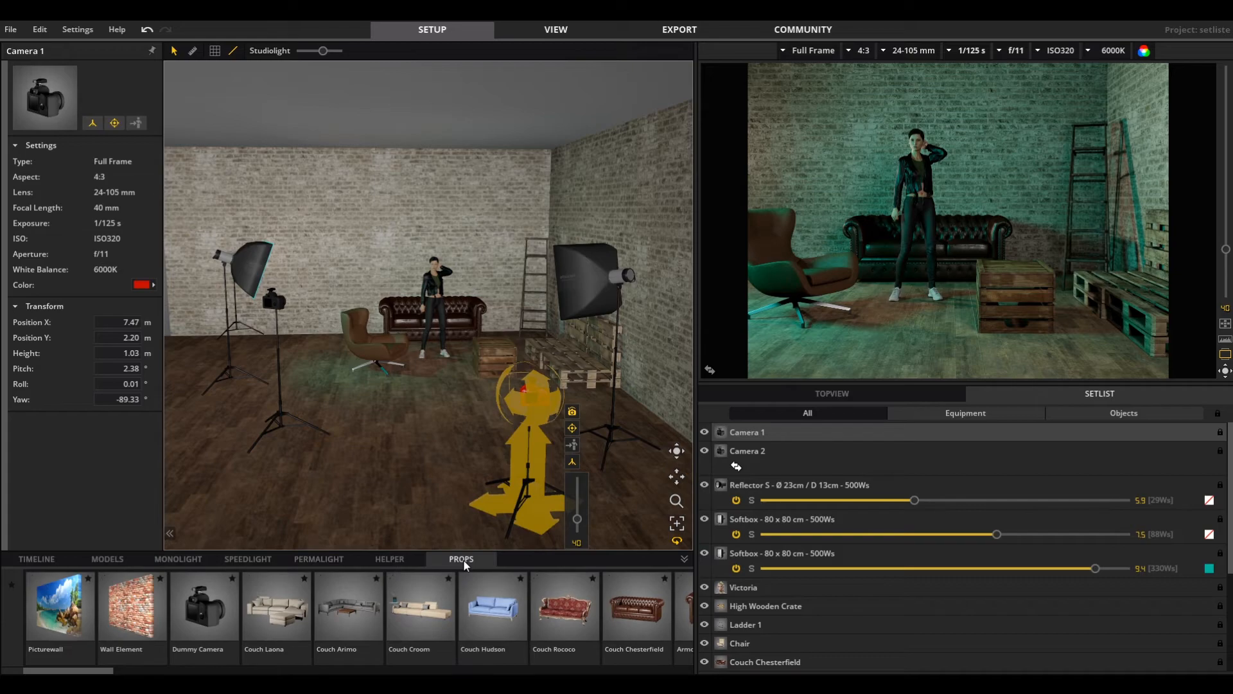